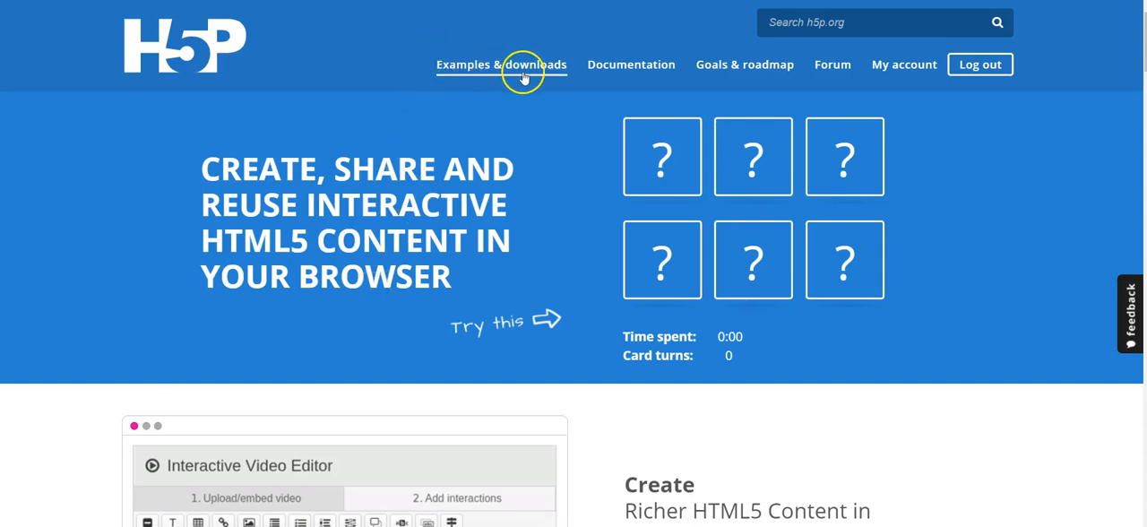
{"action": "mouse_move", "coordinate": [523, 65]}
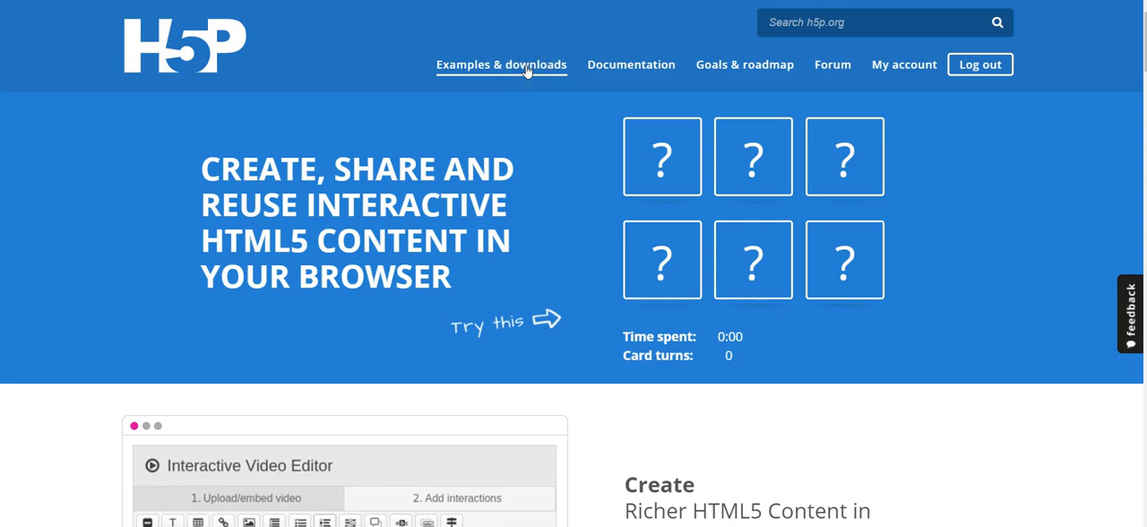
Step: Locate Fill in the Blanks among the H5P.org content types and go to its example page
{"action": "scroll", "scroll_direction": "down", "scroll_amount": 3}
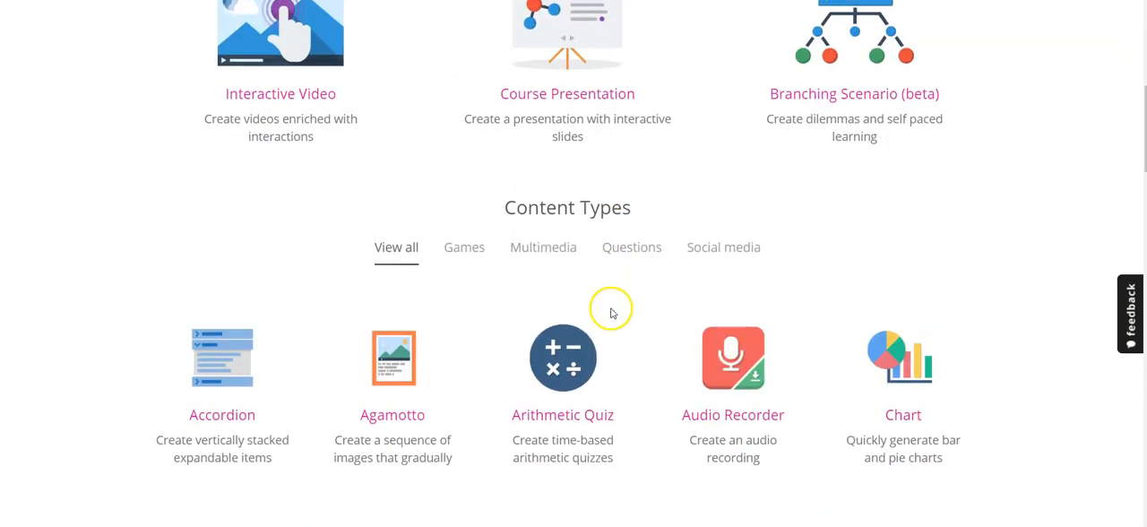
{"action": "scroll", "scroll_direction": "down", "scroll_amount": 3}
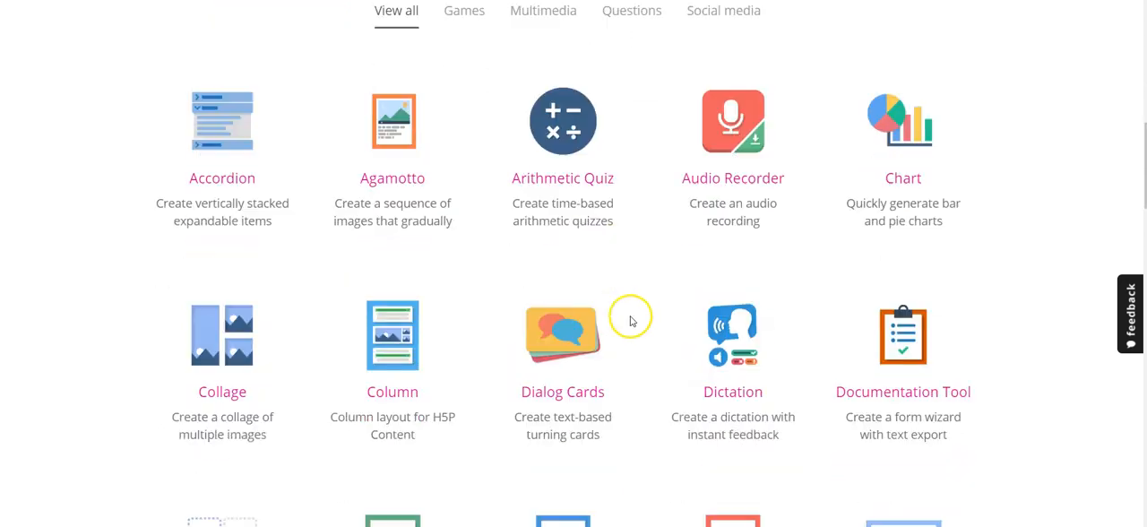
{"action": "scroll", "scroll_direction": "down", "scroll_amount": 3}
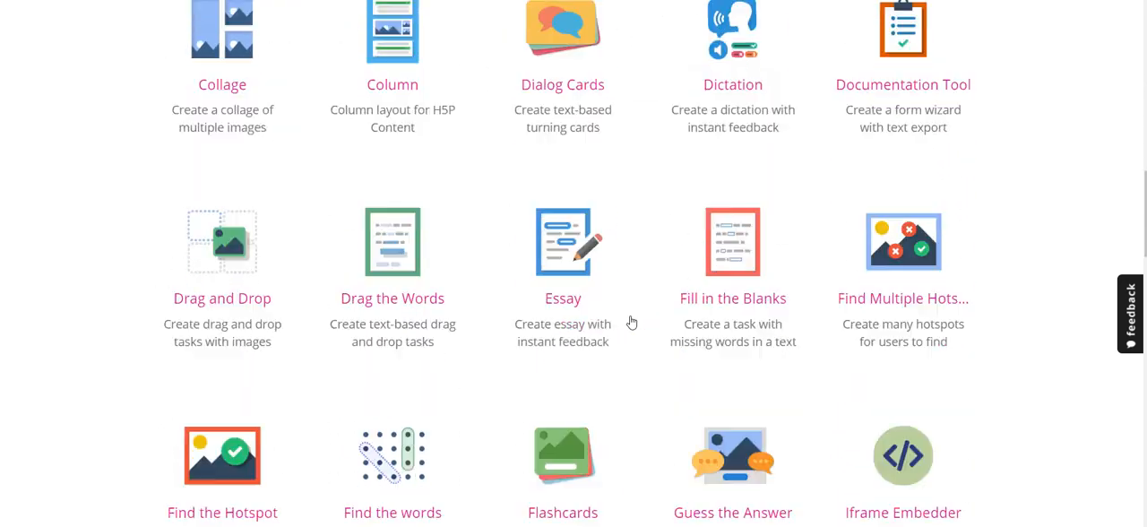
{"action": "scroll", "scroll_direction": "down", "scroll_amount": 3}
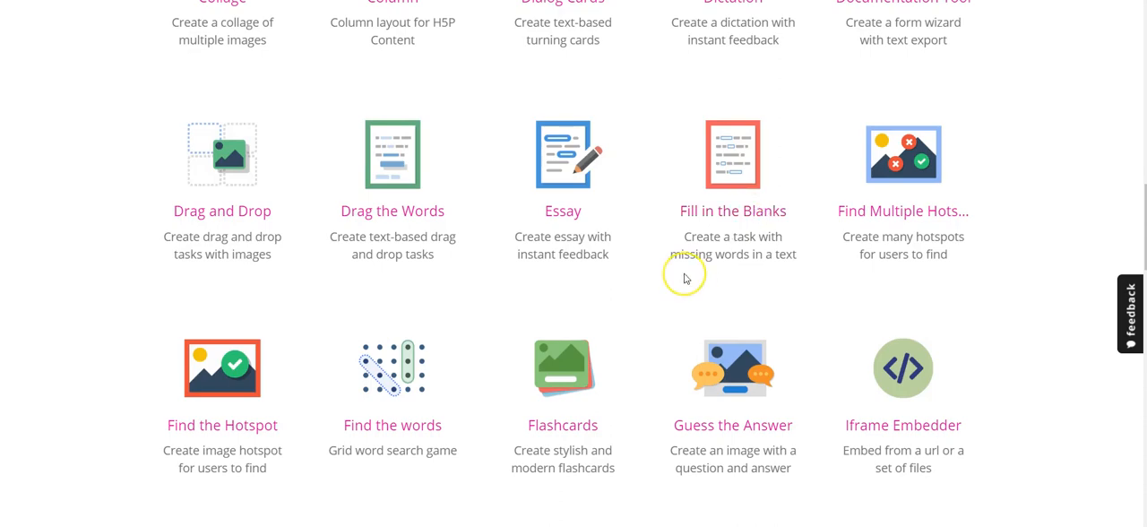
{"action": "left_click", "coordinate": [731, 211]}
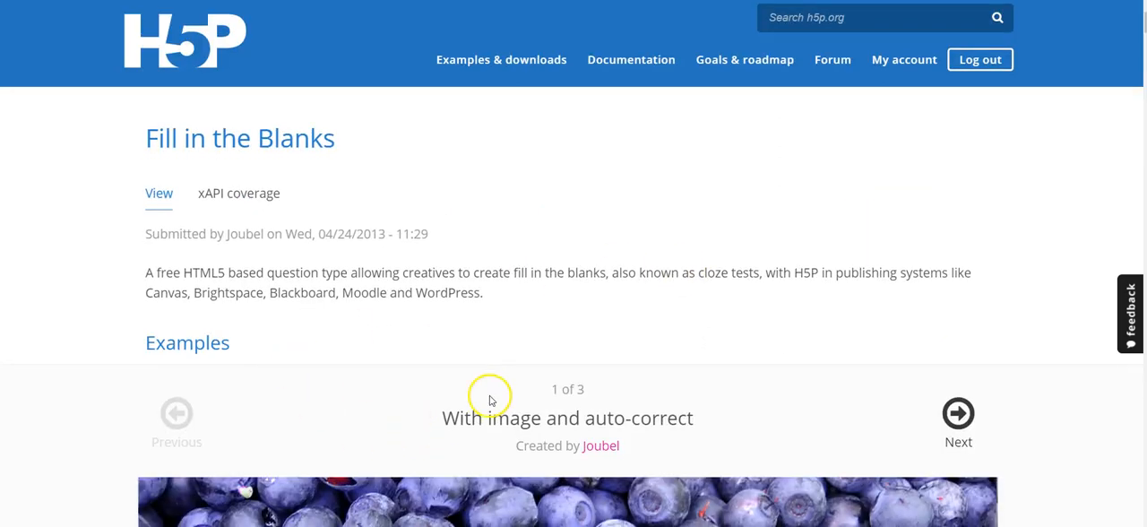
Step: Get the embed code for the blueberry Fill in the Blanks example
{"action": "scroll", "scroll_direction": "down", "scroll_amount": 3}
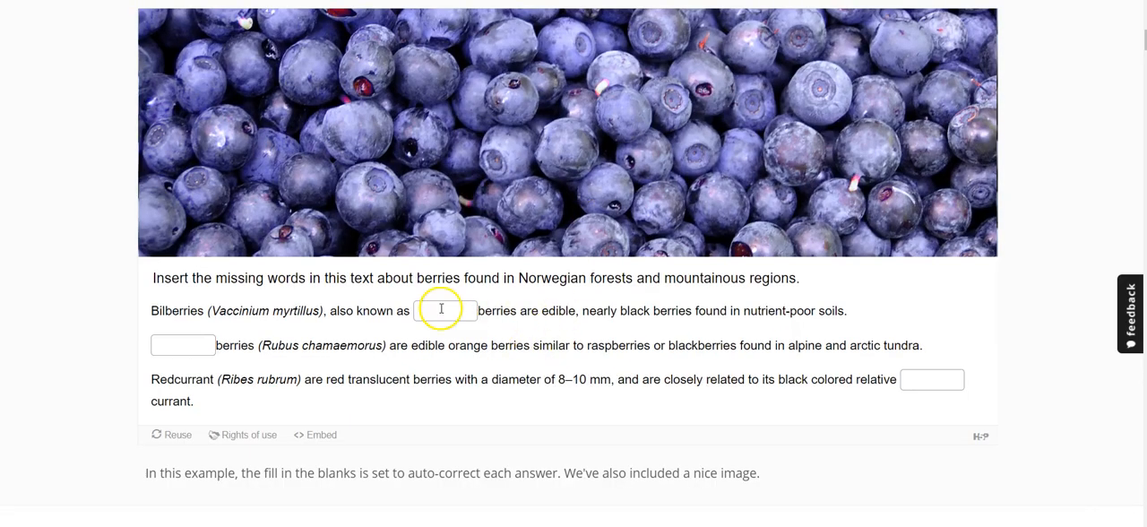
{"action": "scroll", "scroll_direction": "down", "scroll_amount": 3}
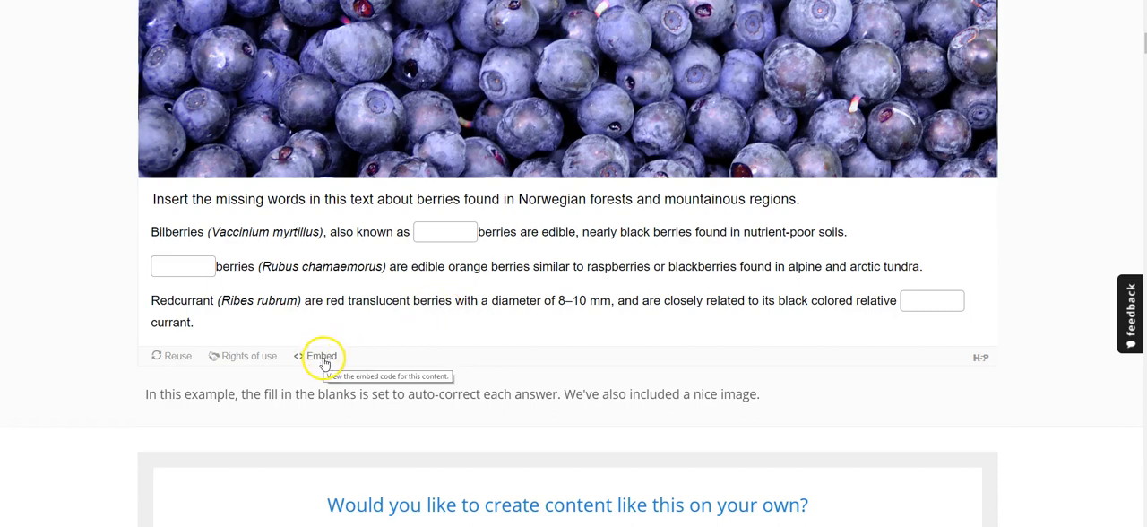
{"action": "left_click", "coordinate": [321, 355]}
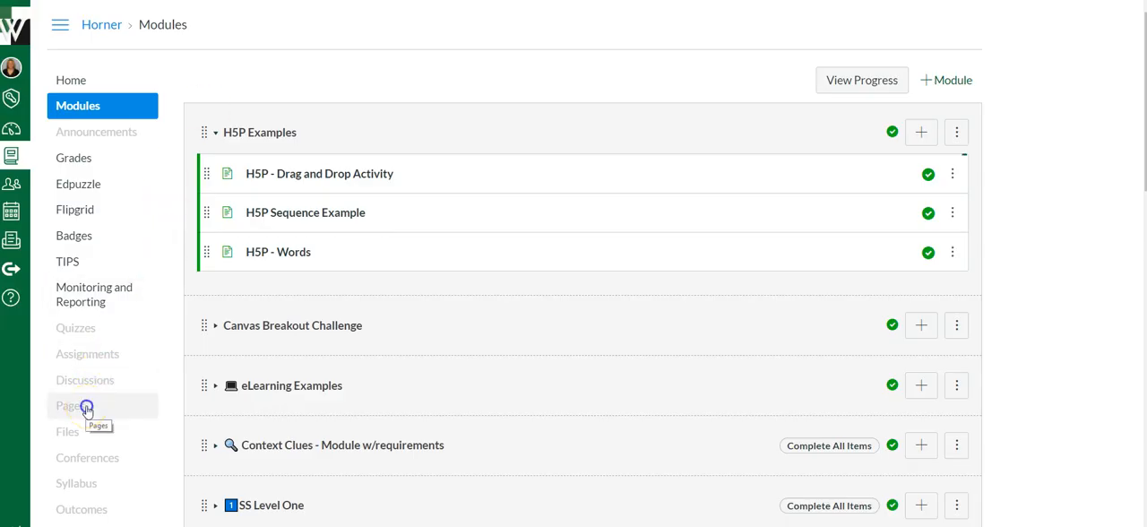
Step: Start a new page from the course's Pages list
{"action": "left_click", "coordinate": [72, 405]}
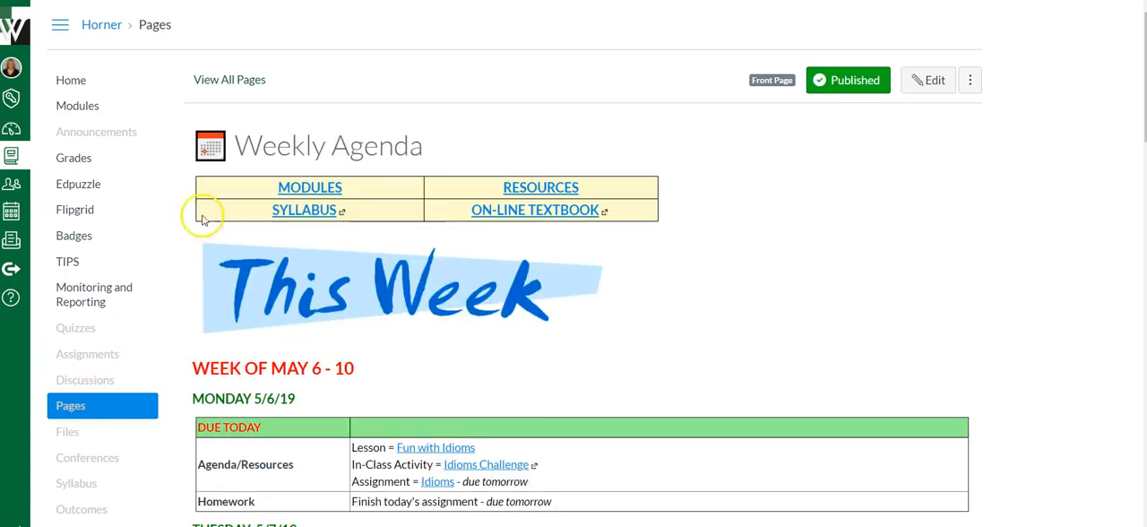
{"action": "left_click", "coordinate": [230, 79]}
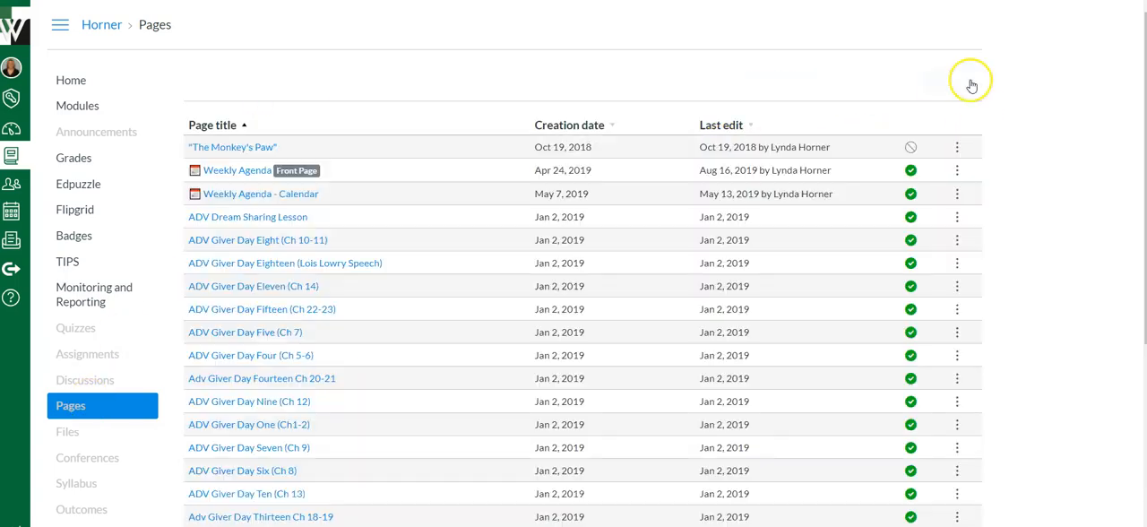
{"action": "left_click", "coordinate": [971, 81]}
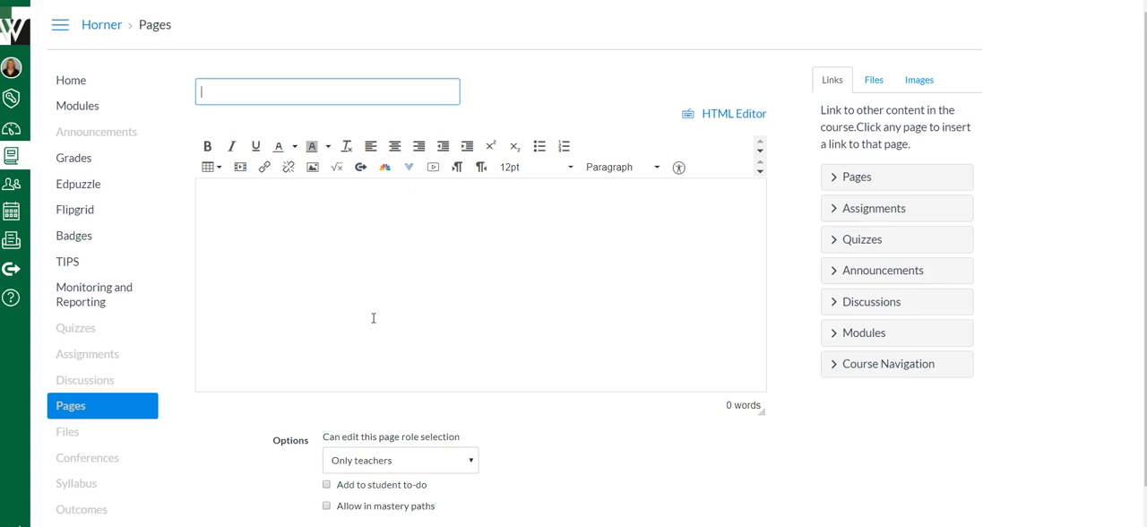
Step: Title the page 'H5P - Fill in the Blank' with body 'DIRECTIONS: Complete the following activity.'
{"action": "type", "text": "H5P - Fill in t"}
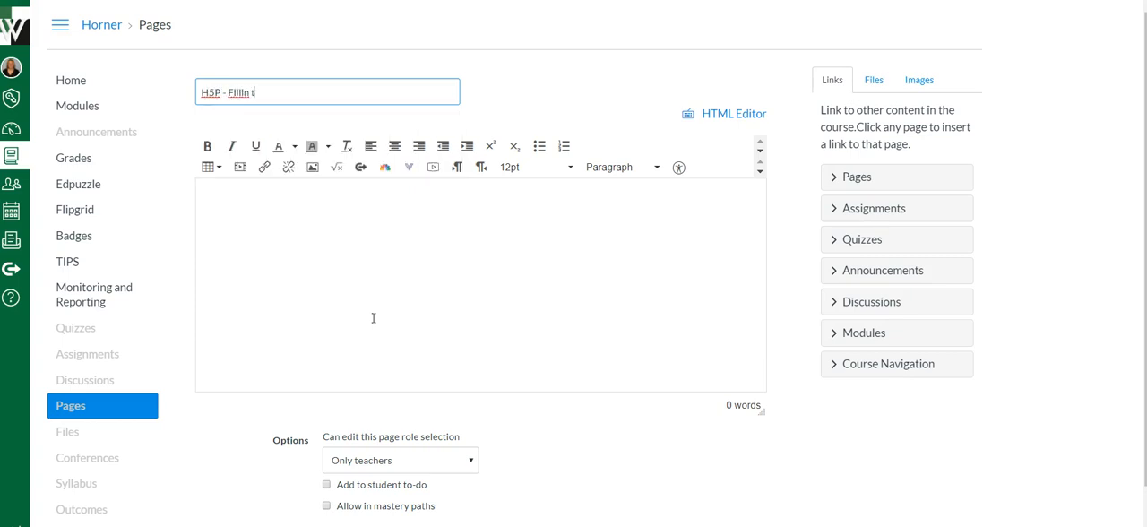
{"action": "type", "text": "he Blank"}
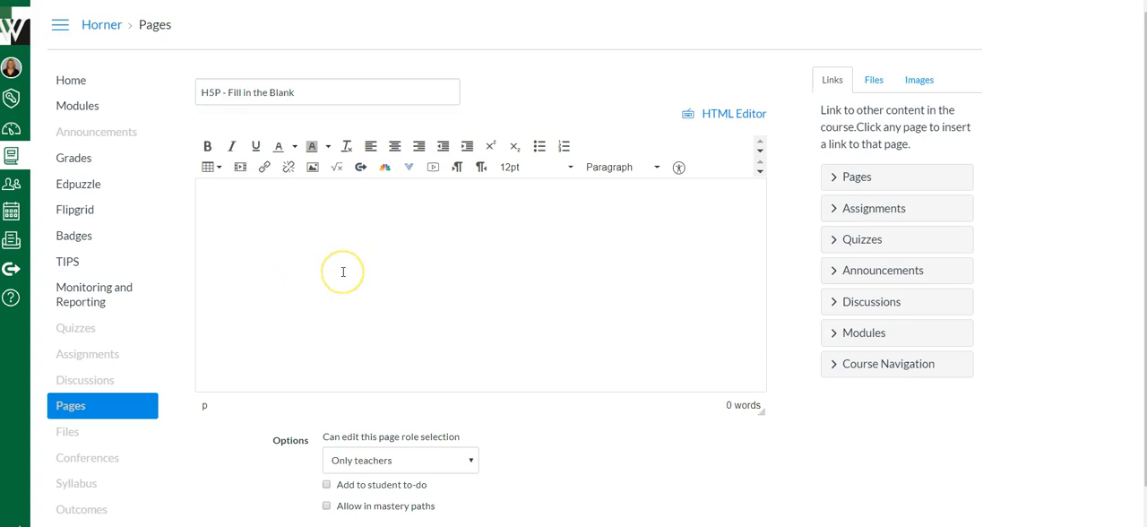
{"action": "type", "text": "DIRECTIONS:"}
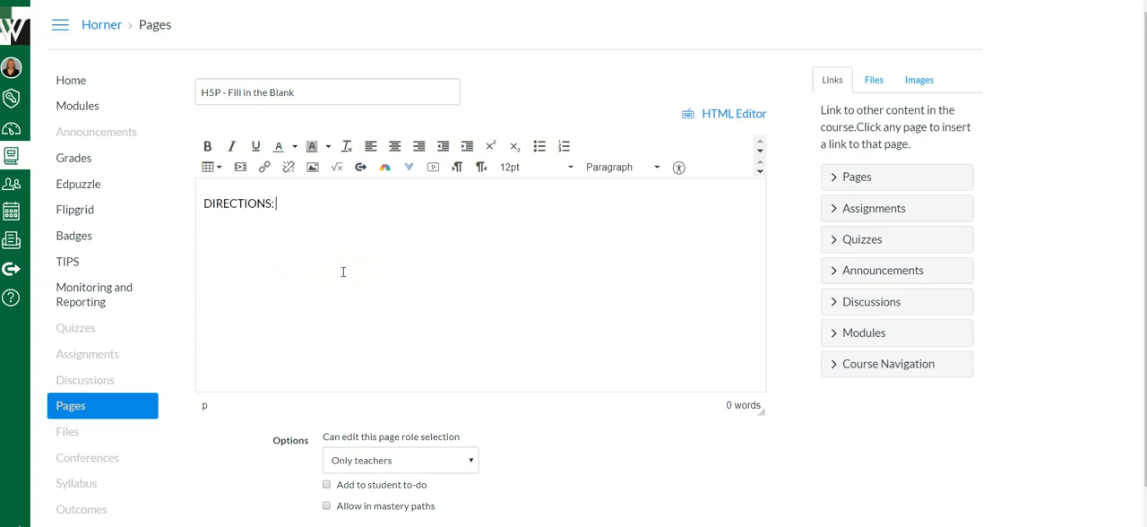
{"action": "type", "text": "Complete the following activity."}
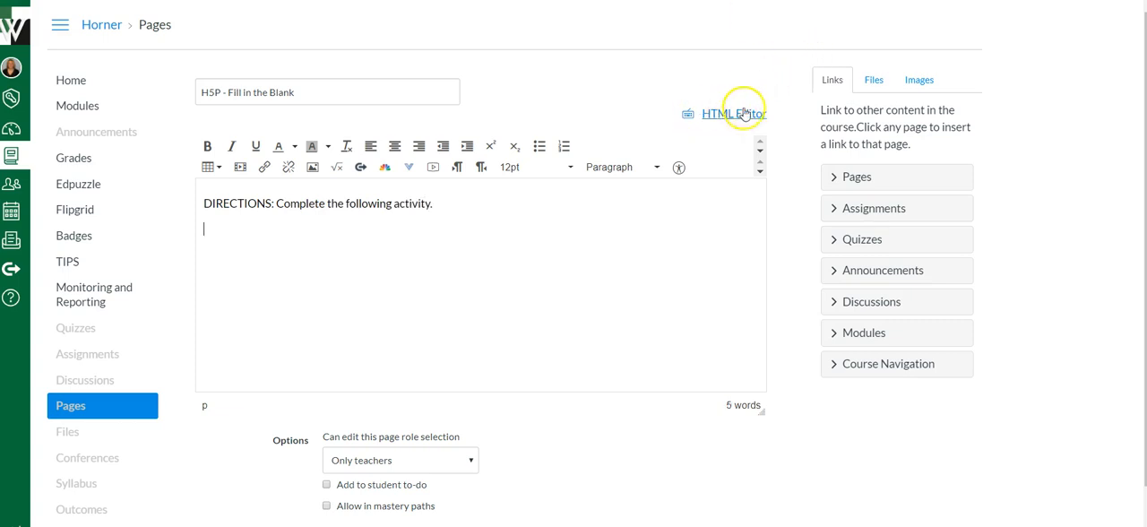
Step: Paste the H5P iframe embed code into the page HTML below the directions line
{"action": "left_click", "coordinate": [734, 113]}
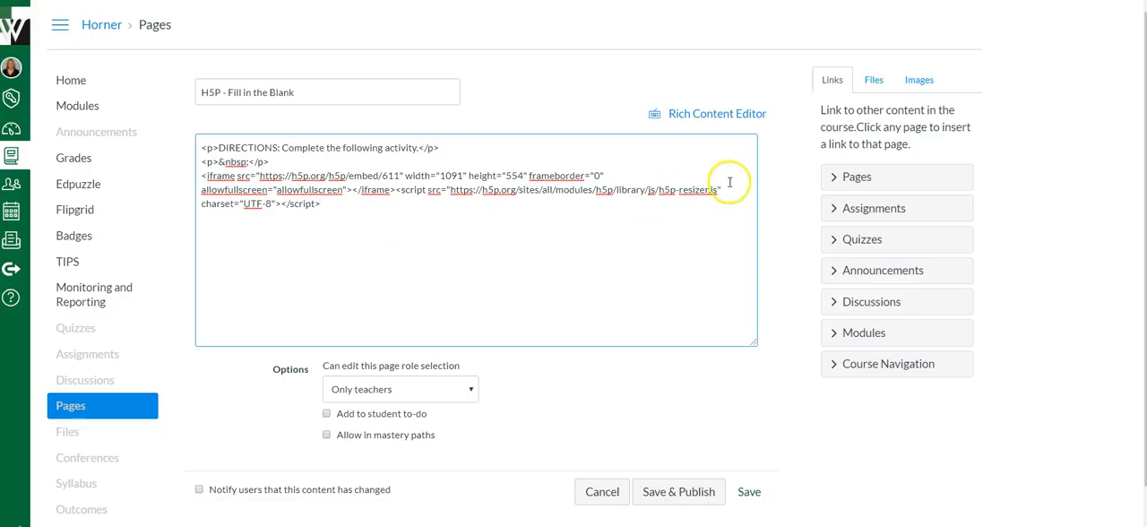
{"action": "left_click", "coordinate": [717, 113]}
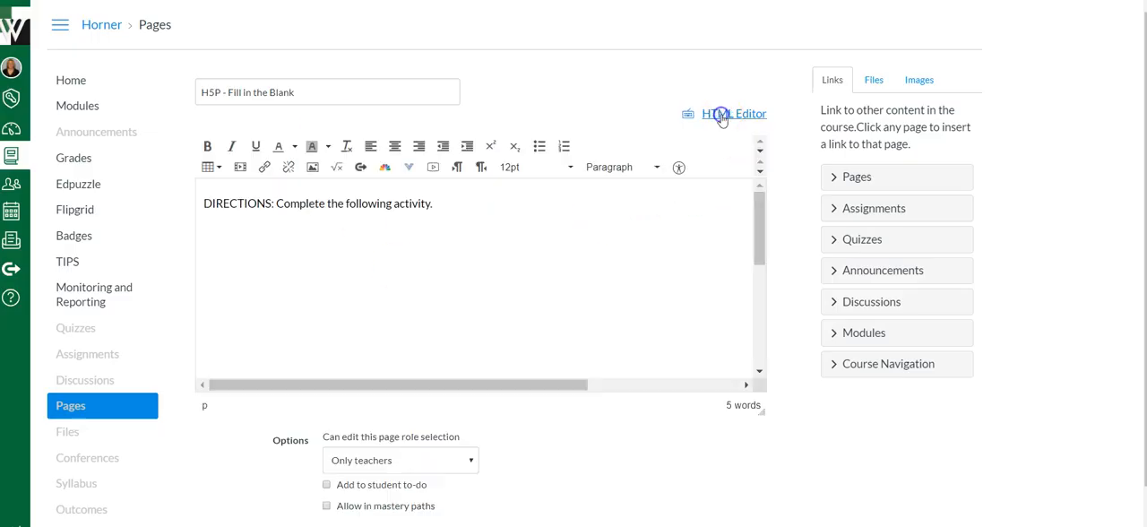
Step: Save the page with the embedded blueberry Fill in the Blanks activity rendering beneath the directions
{"action": "left_click", "coordinate": [735, 114]}
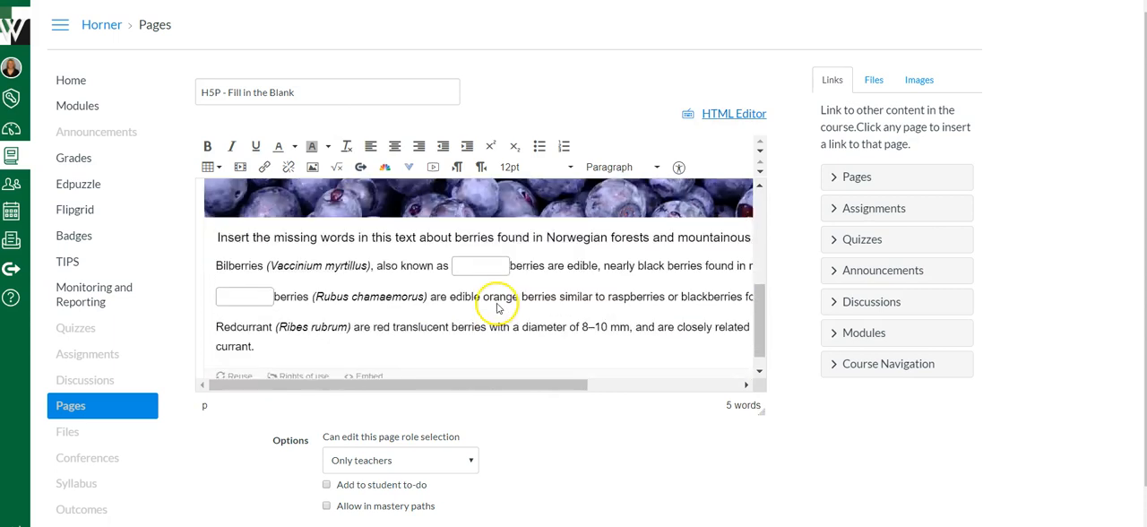
{"action": "scroll", "scroll_direction": "down", "scroll_amount": 3}
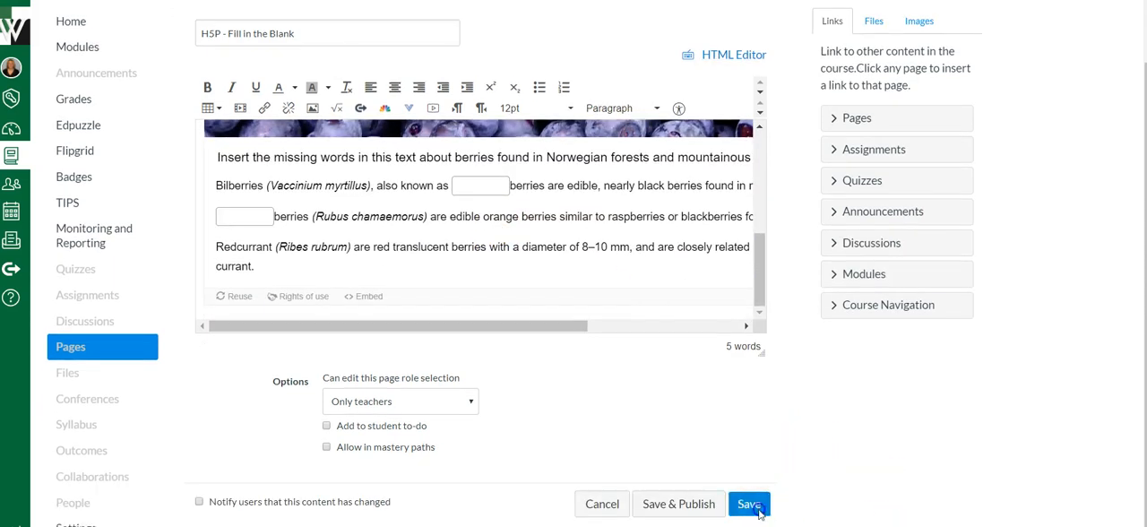
{"action": "left_click", "coordinate": [749, 503]}
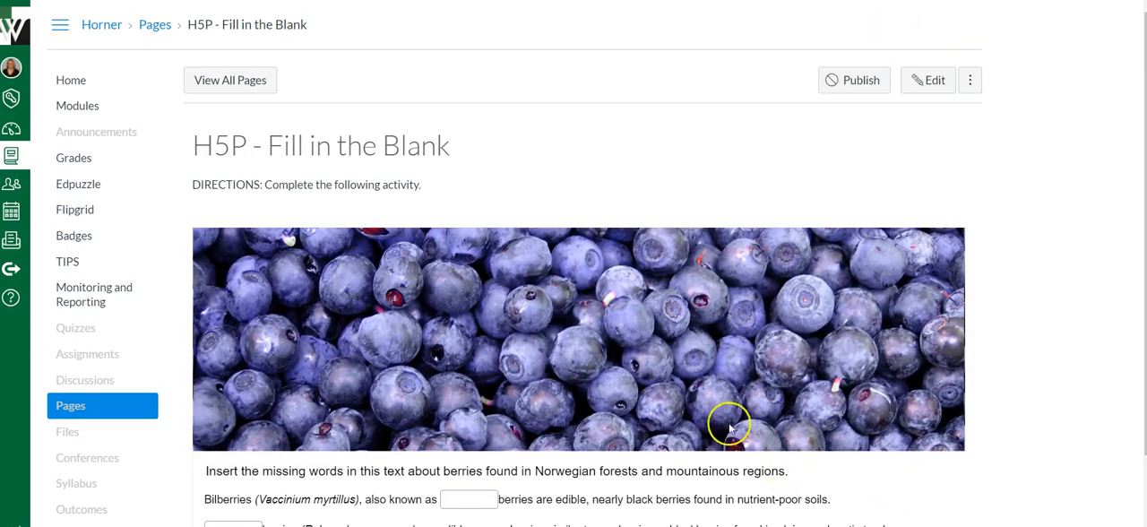
{"action": "scroll", "scroll_direction": "down", "scroll_amount": 3}
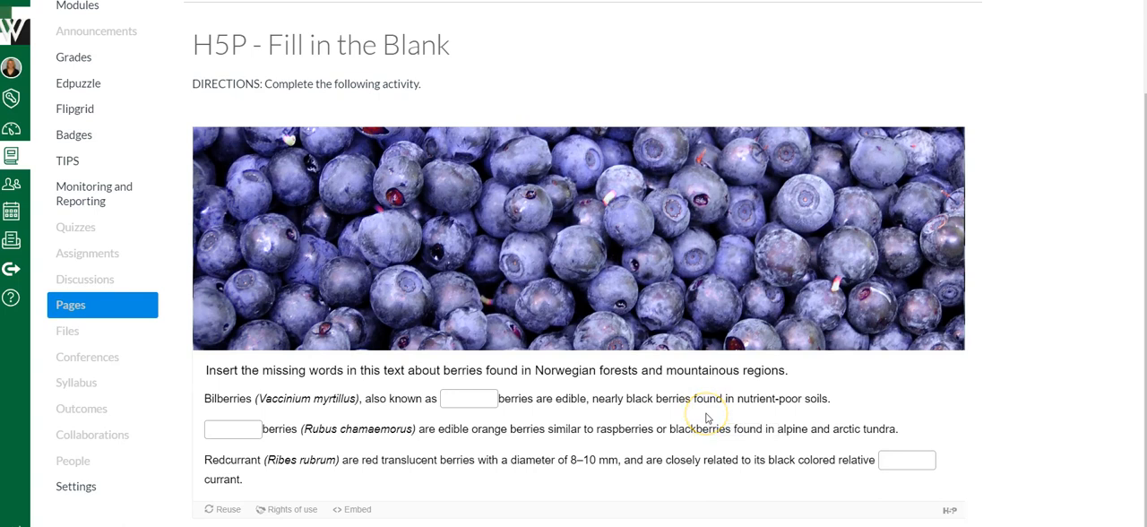